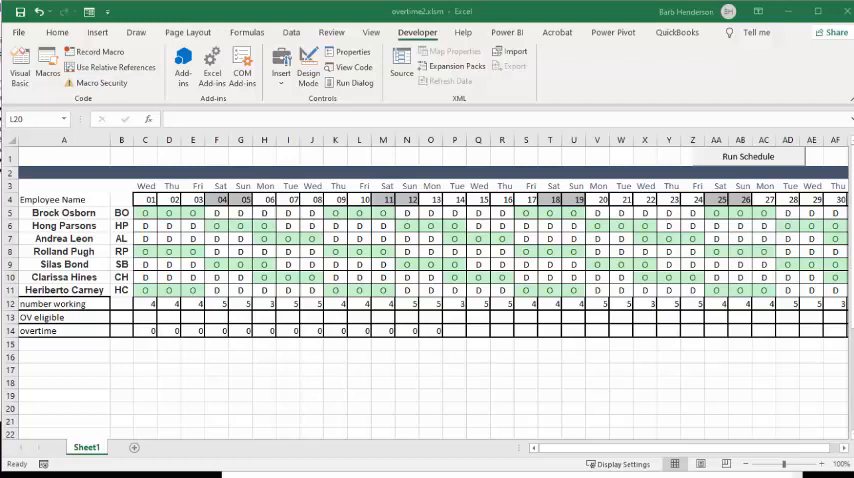
{"action": "mouse_move", "coordinate": [220, 416]}
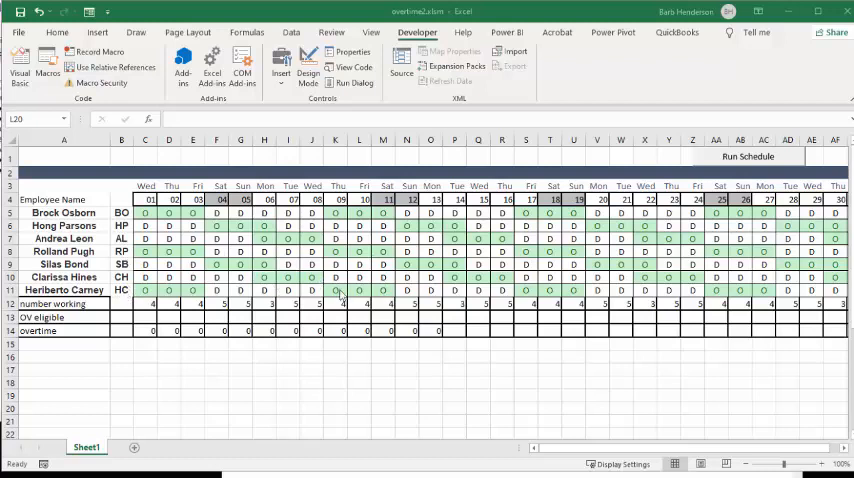
{"action": "mouse_move", "coordinate": [762, 308]}
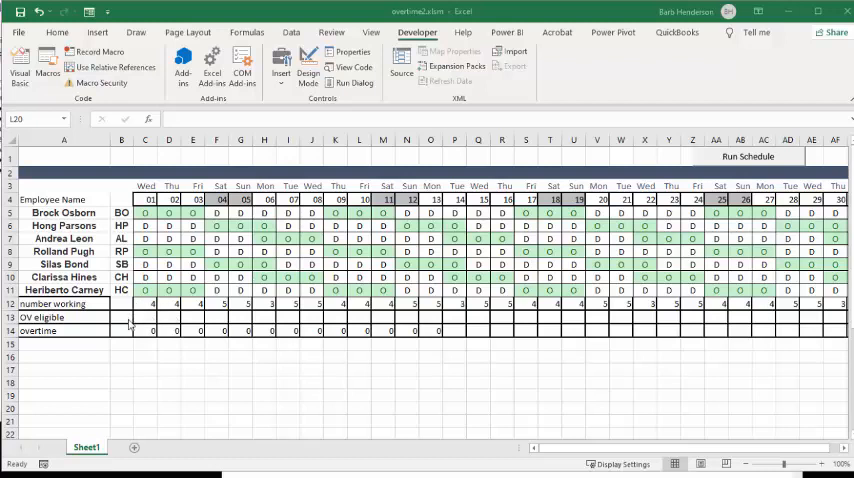
{"action": "mouse_move", "coordinate": [170, 236]}
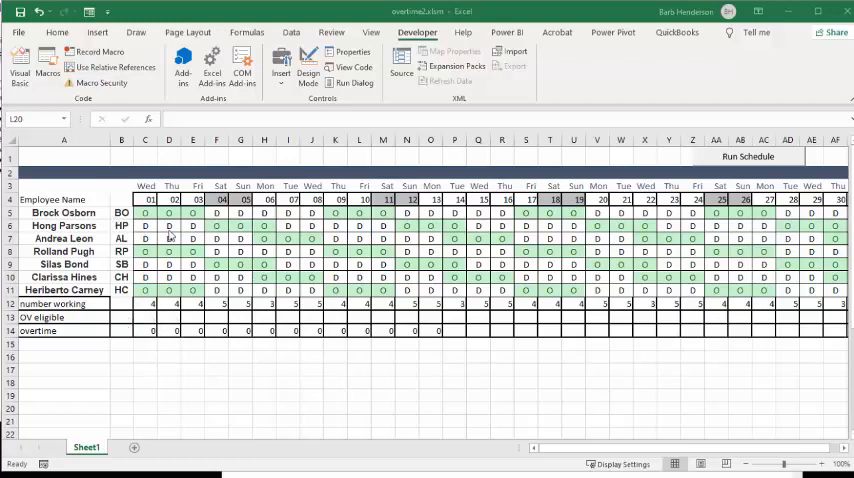
{"action": "mouse_move", "coordinate": [342, 224]}
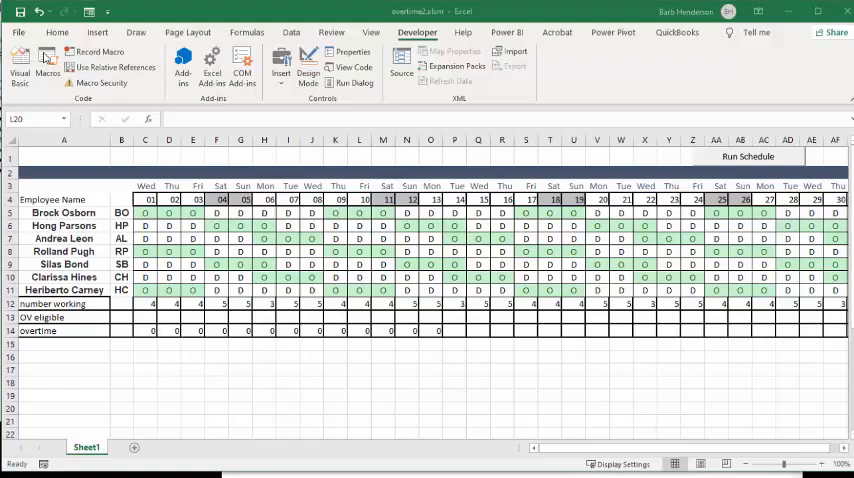
- Run the 'overtime' macro from the Macro dialog on the run schedule sheet
{"action": "left_click", "coordinate": [48, 64]}
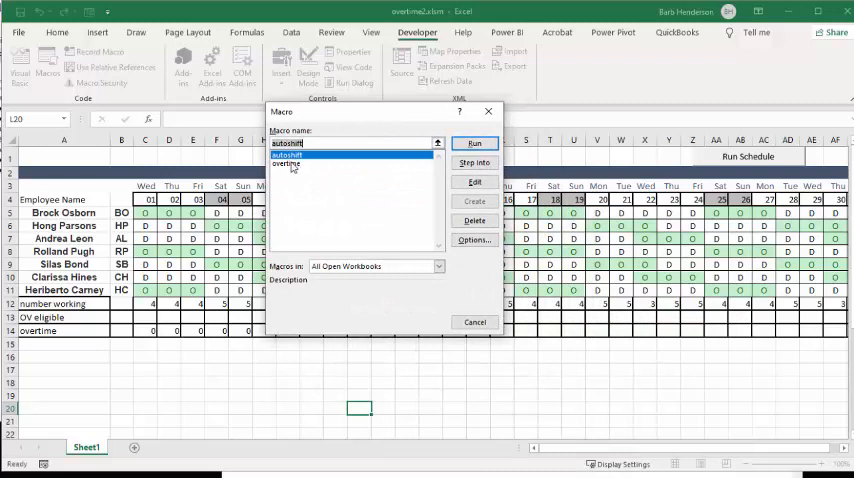
{"action": "left_click", "coordinate": [290, 164]}
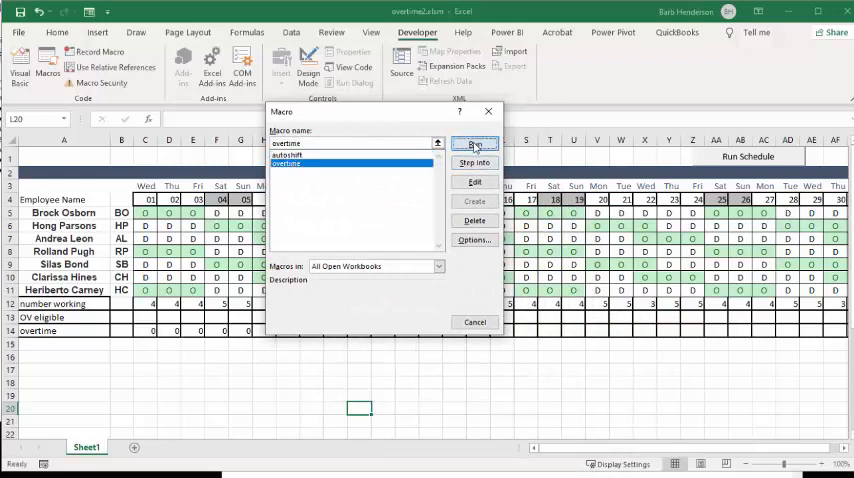
{"action": "left_click", "coordinate": [474, 144]}
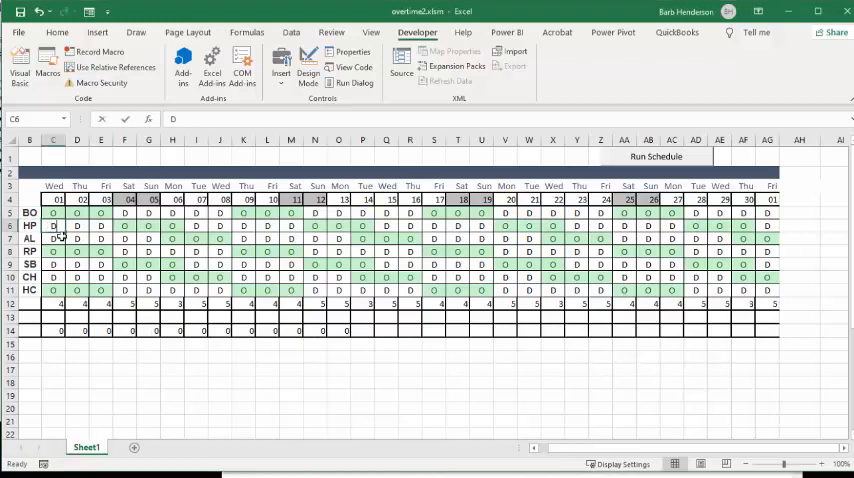
- Enter OV into three employees' shift cells so they highlight red in the schedule grid
{"action": "type", "text": "OV"}
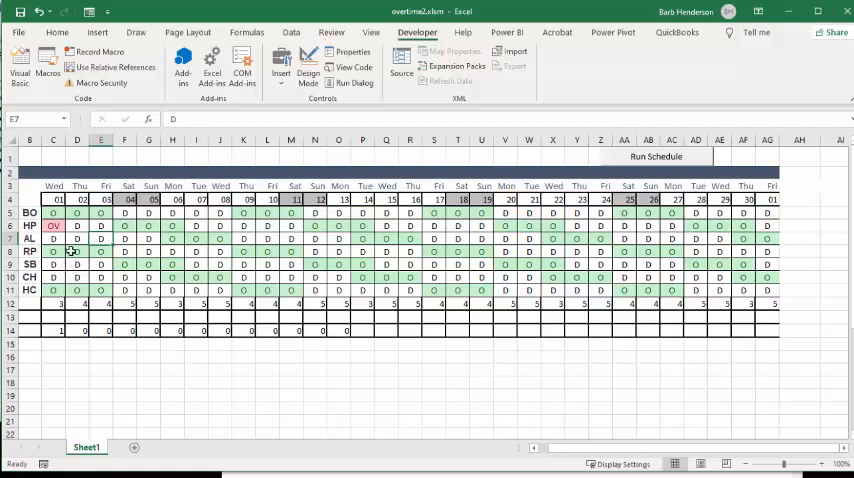
{"action": "left_click", "coordinate": [76, 238]}
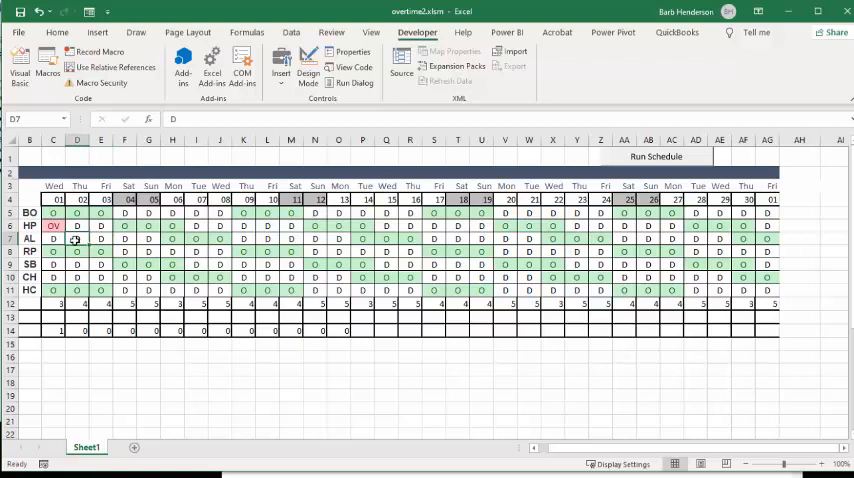
{"action": "type", "text": "OV"}
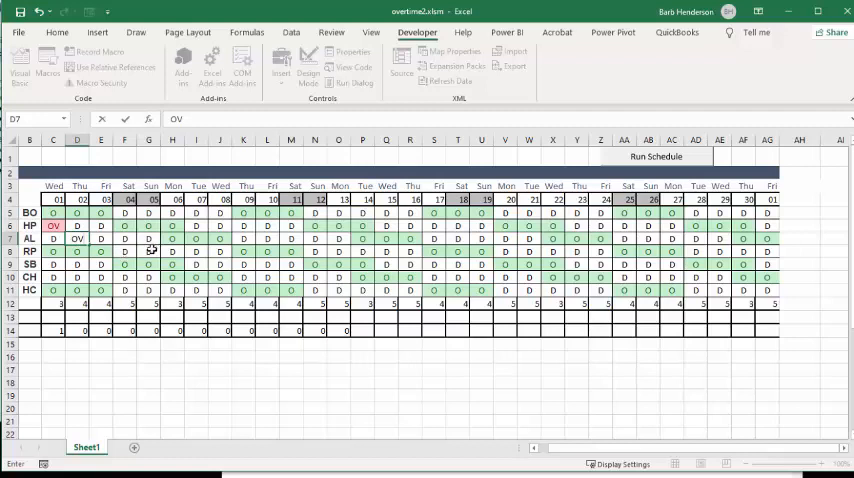
{"action": "left_click", "coordinate": [124, 250]}
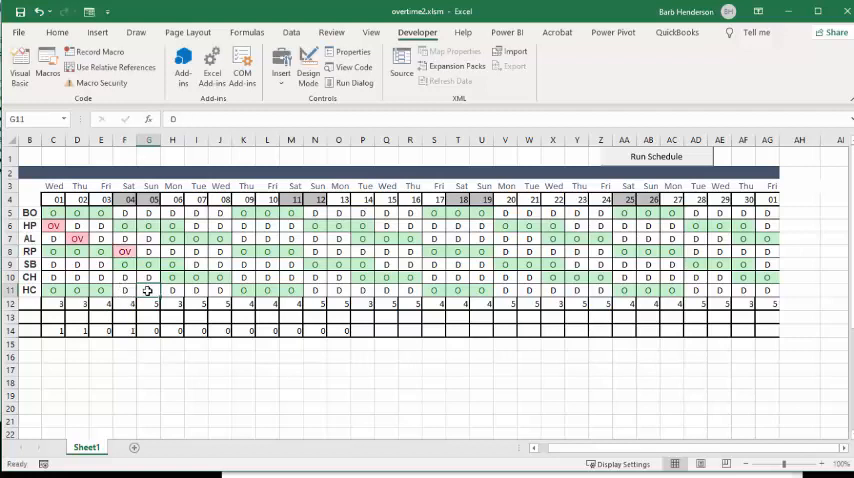
{"action": "type", "text": "OV"}
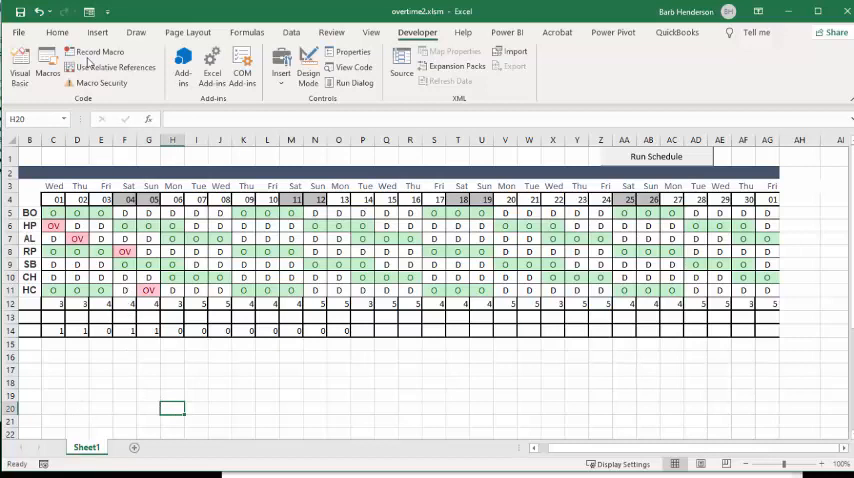
- Run the 'overtime' macro again so the OV eligible row fills with initials
{"action": "left_click", "coordinate": [48, 68]}
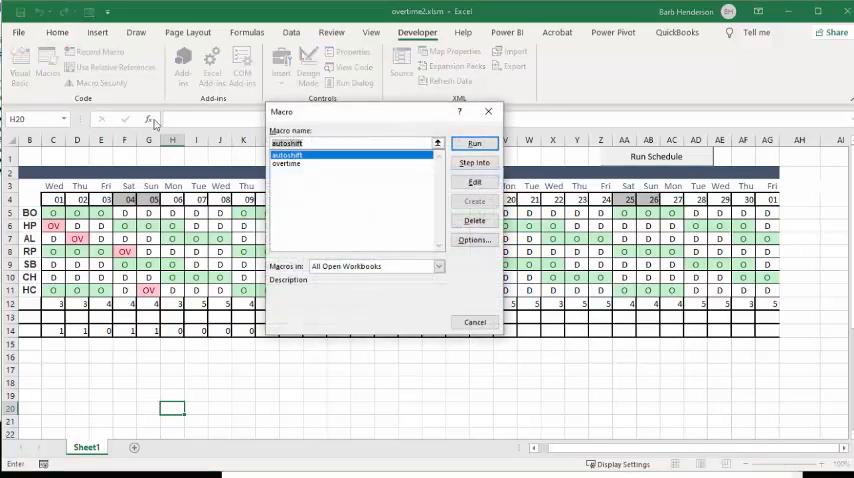
{"action": "left_click", "coordinate": [290, 164]}
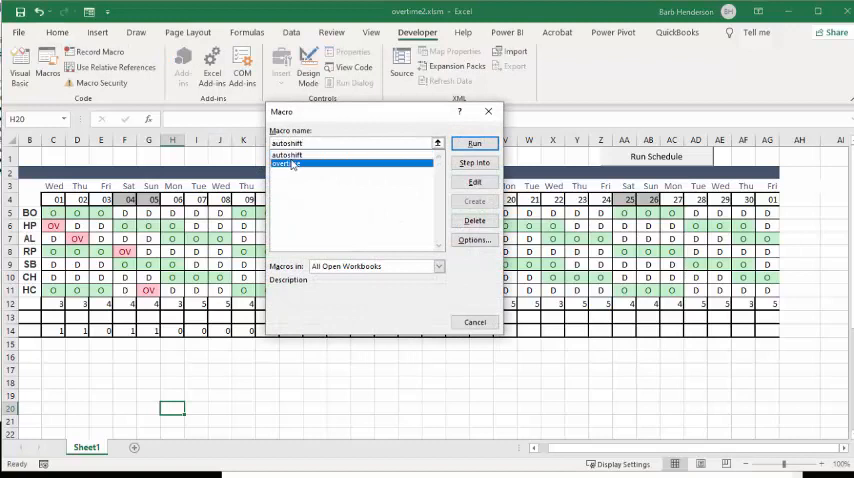
{"action": "left_click", "coordinate": [288, 164]}
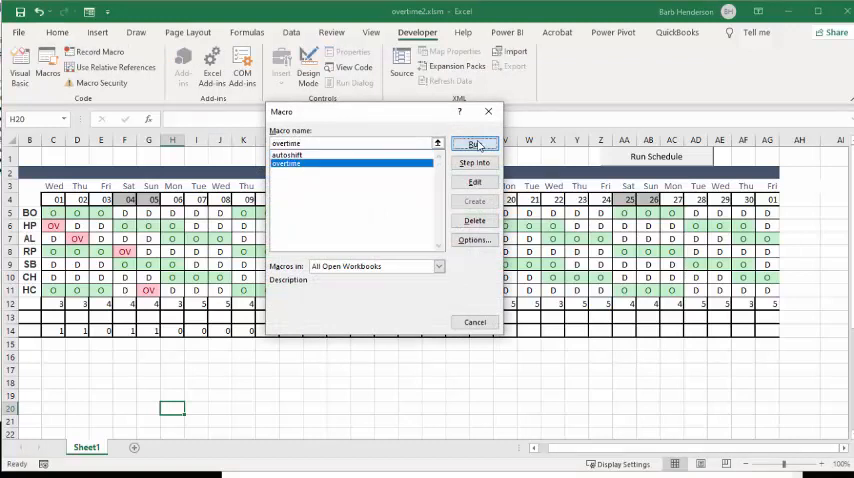
{"action": "left_click", "coordinate": [476, 144]}
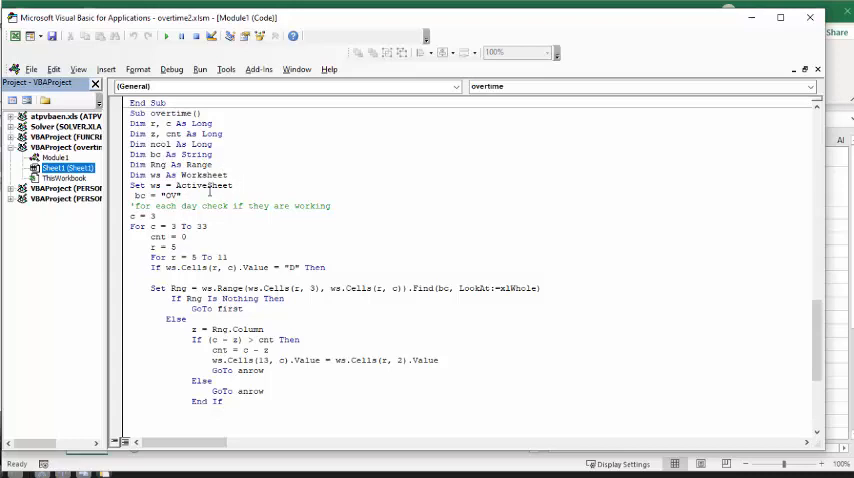
{"action": "mouse_move", "coordinate": [366, 184]}
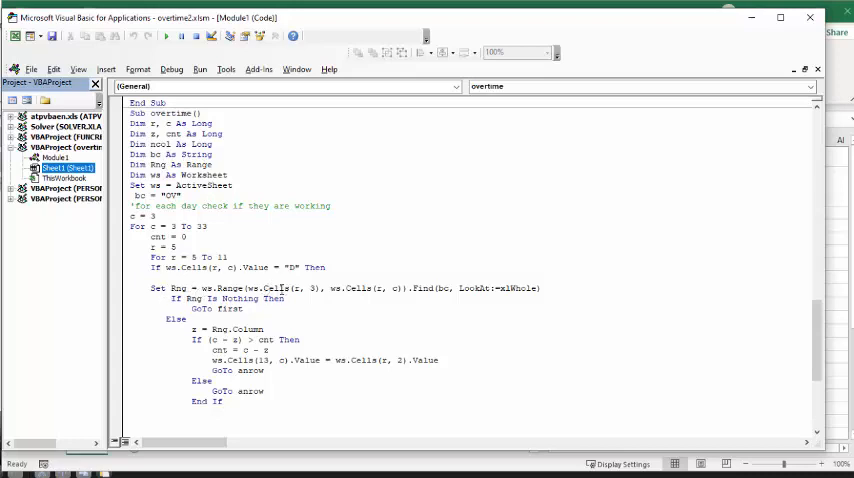
- View Module1's Sub overtime() loop and jump sections in the VBA editor
{"action": "left_click", "coordinate": [284, 300]}
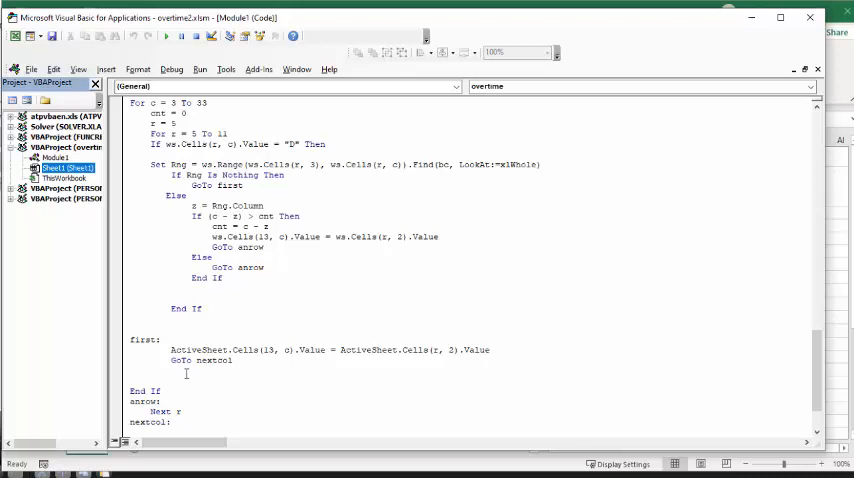
{"action": "scroll", "scroll_direction": "up", "scroll_amount": 3}
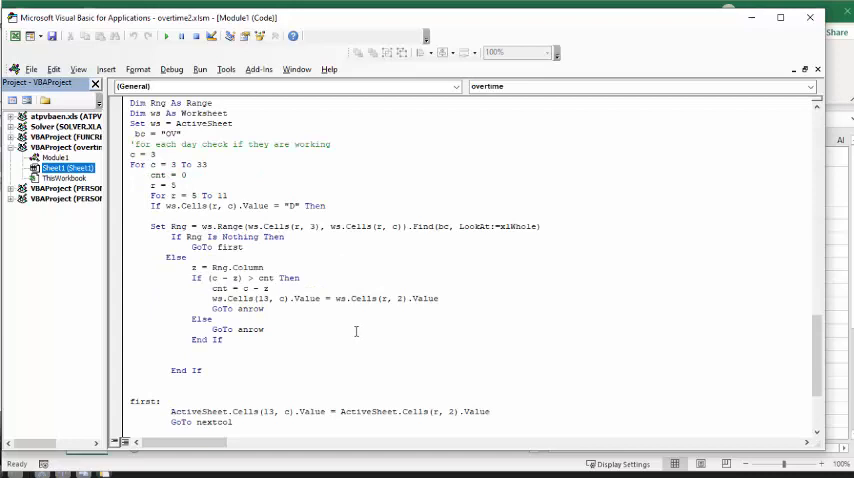
{"action": "mouse_move", "coordinate": [362, 312]}
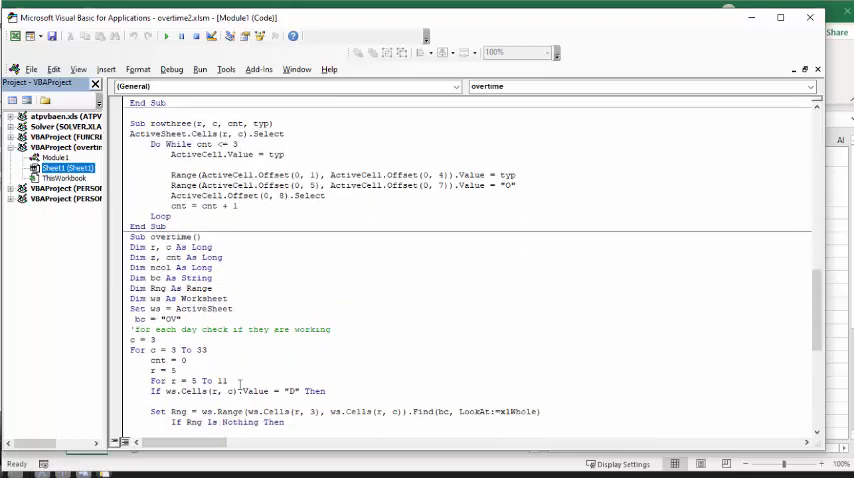
{"action": "scroll", "scroll_direction": "down", "scroll_amount": 3}
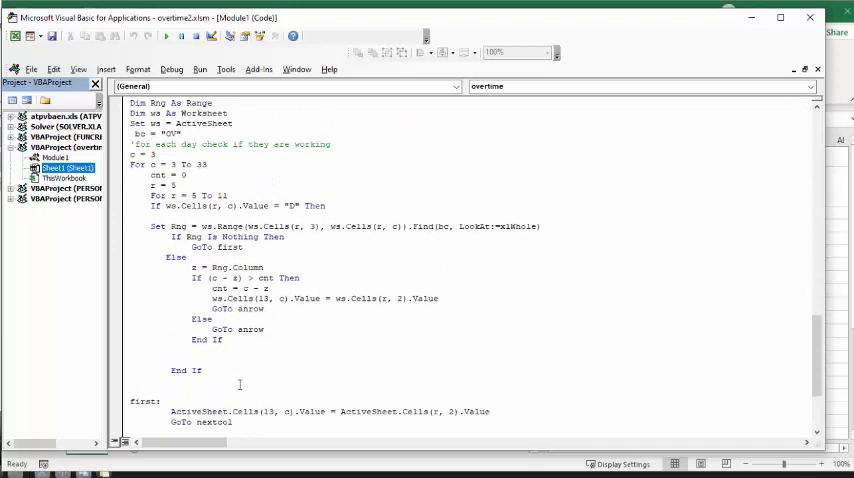
{"action": "scroll", "scroll_direction": "down", "scroll_amount": 3}
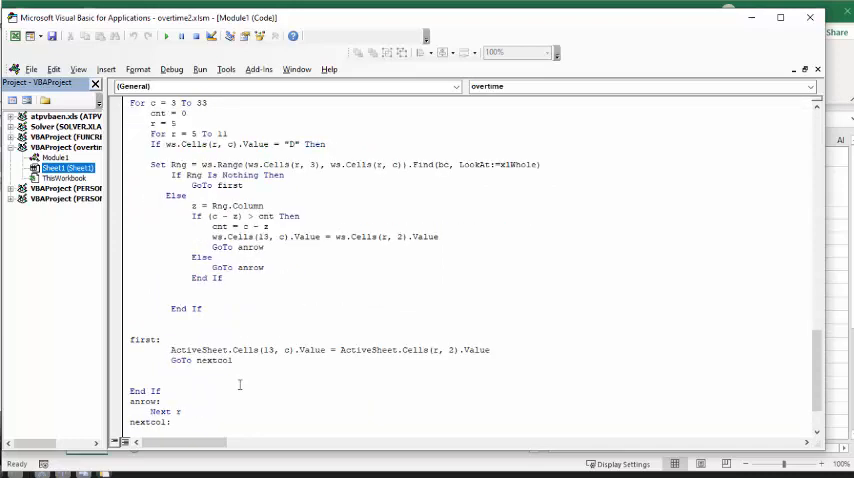